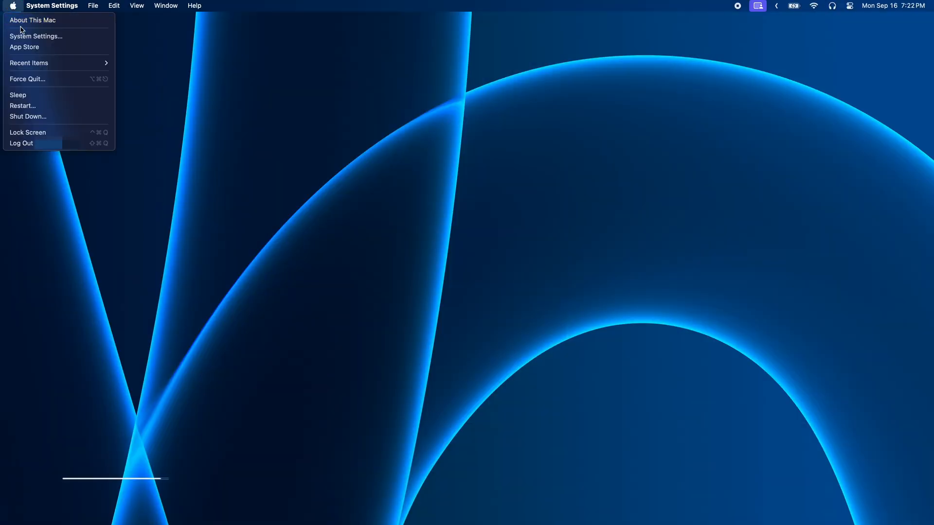
Reach the Control Center page of System Settings from the Apple menu
{"action": "left_click", "coordinate": [36, 36]}
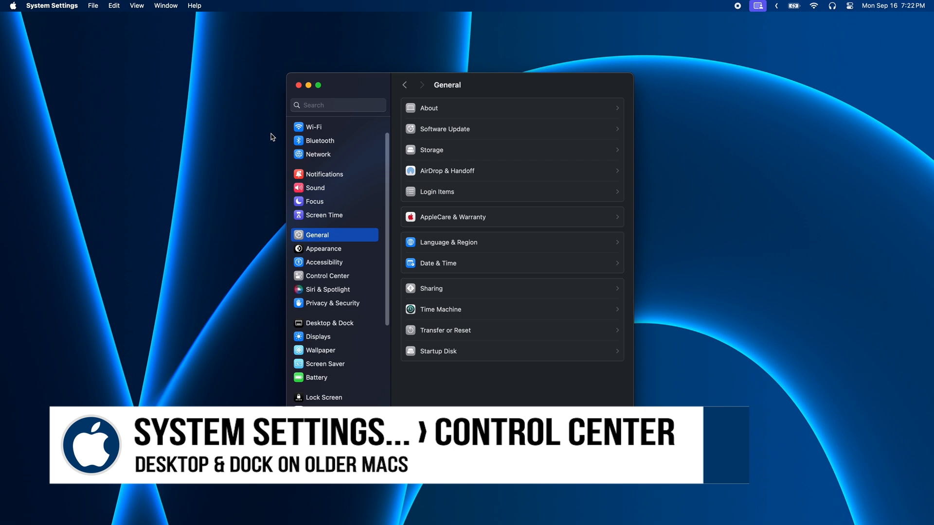
{"action": "left_click", "coordinate": [327, 275]}
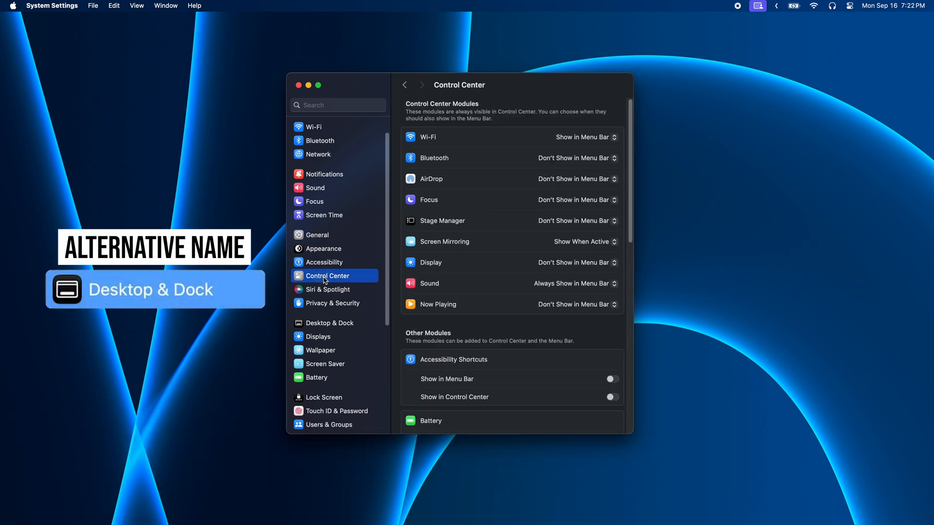
{"action": "mouse_move", "coordinate": [625, 166]}
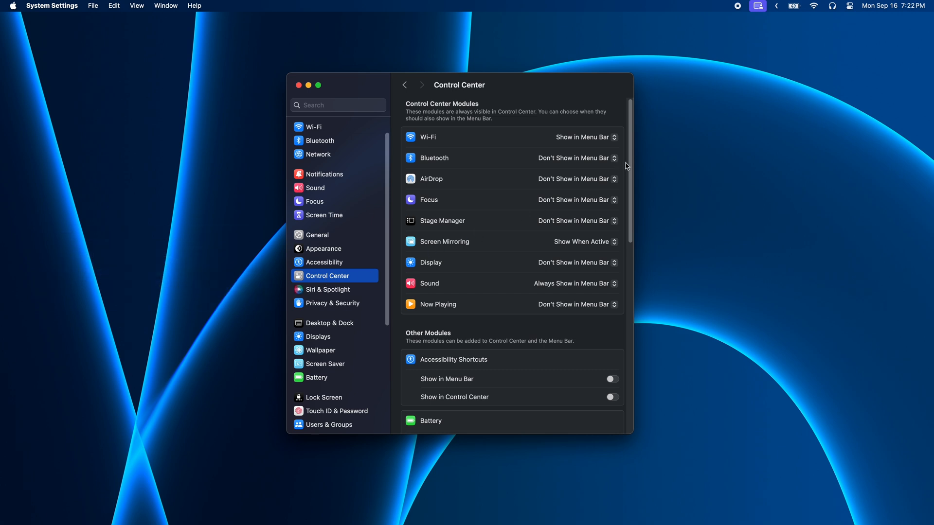
Scroll to 'Automatically hide and show the menu bar' and reveal its choices
{"action": "scroll", "scroll_direction": "down", "scroll_amount": 3}
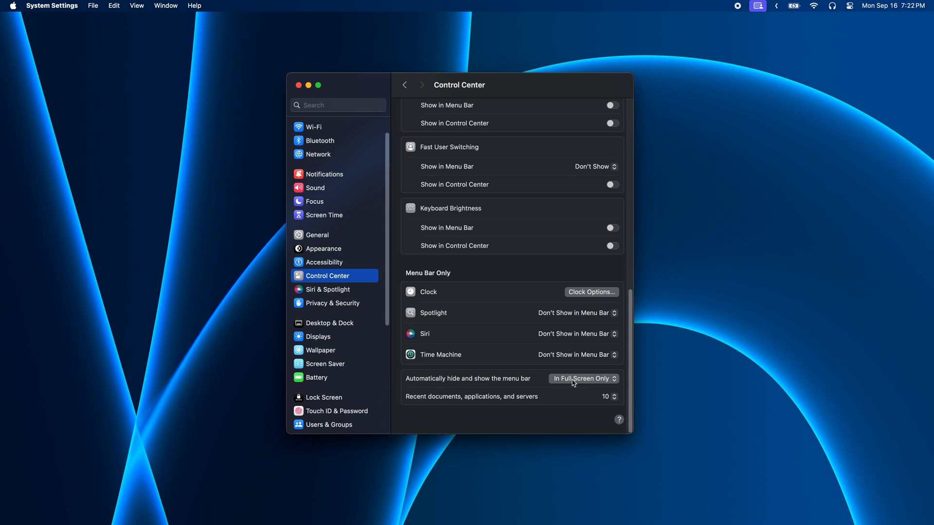
{"action": "left_click", "coordinate": [583, 378]}
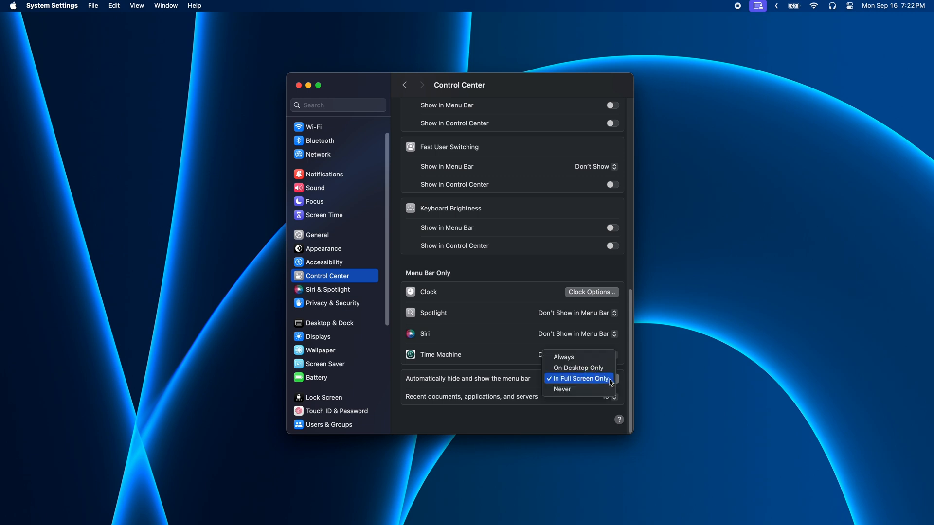
{"action": "mouse_move", "coordinate": [611, 381]}
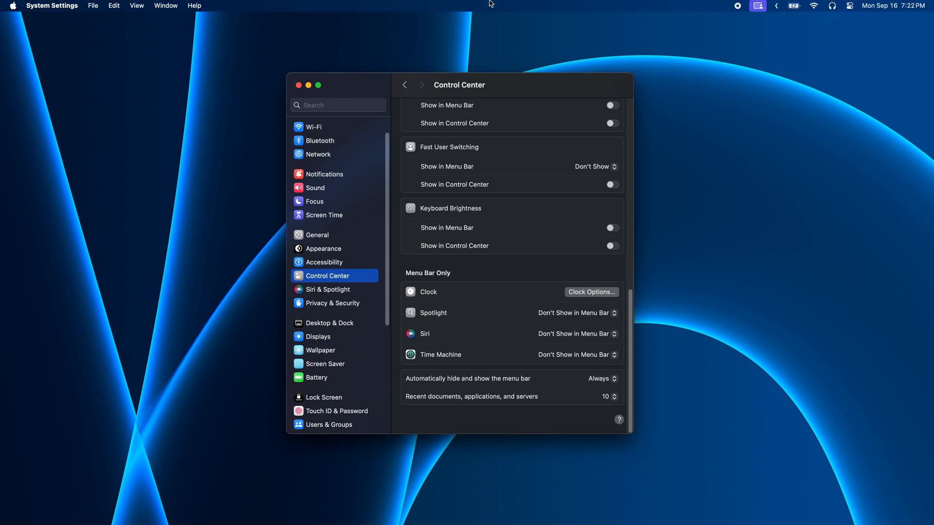
{"action": "mouse_move", "coordinate": [483, 11]}
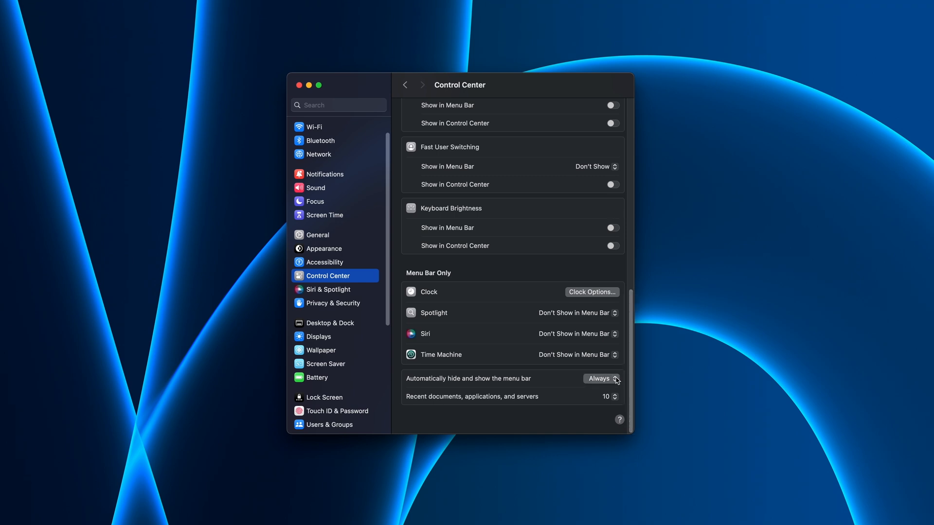
Set menu bar auto-hide to On Desktop Only, then back to In Full Screen Only
{"action": "left_click", "coordinate": [601, 378]}
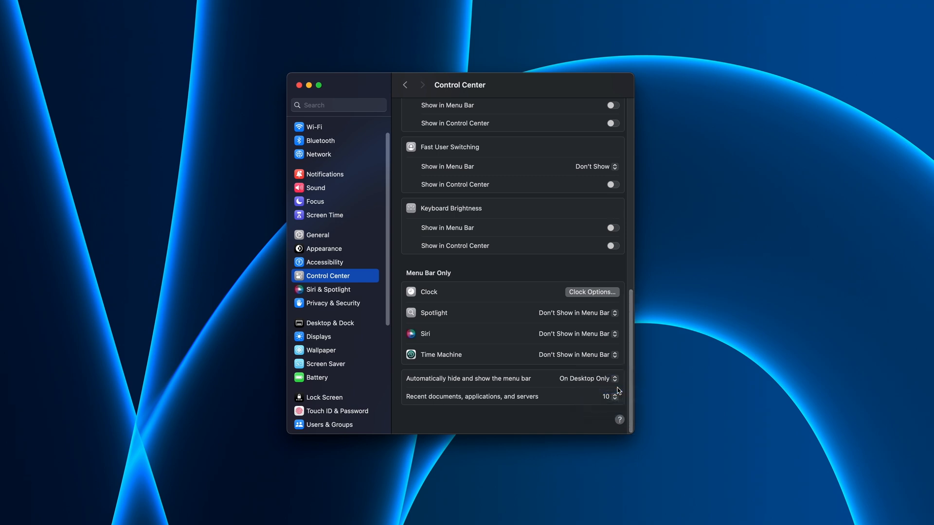
{"action": "left_click", "coordinate": [588, 378]}
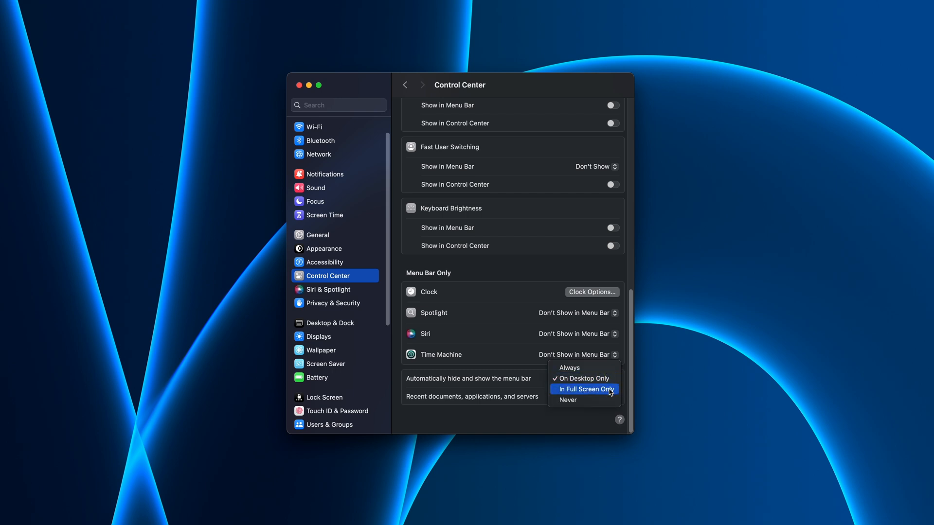
{"action": "left_click", "coordinate": [582, 388]}
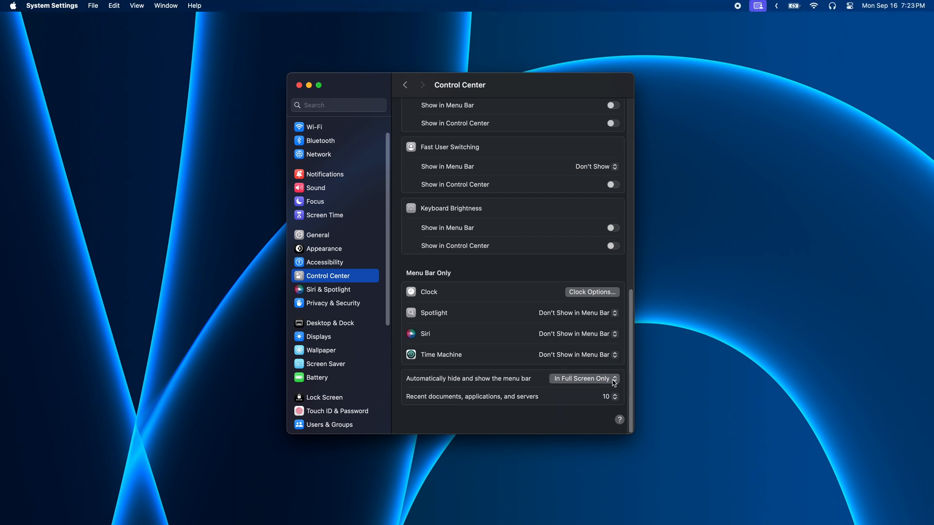
Set menu bar auto-hide to Never and reveal the choices again
{"action": "left_click", "coordinate": [584, 379]}
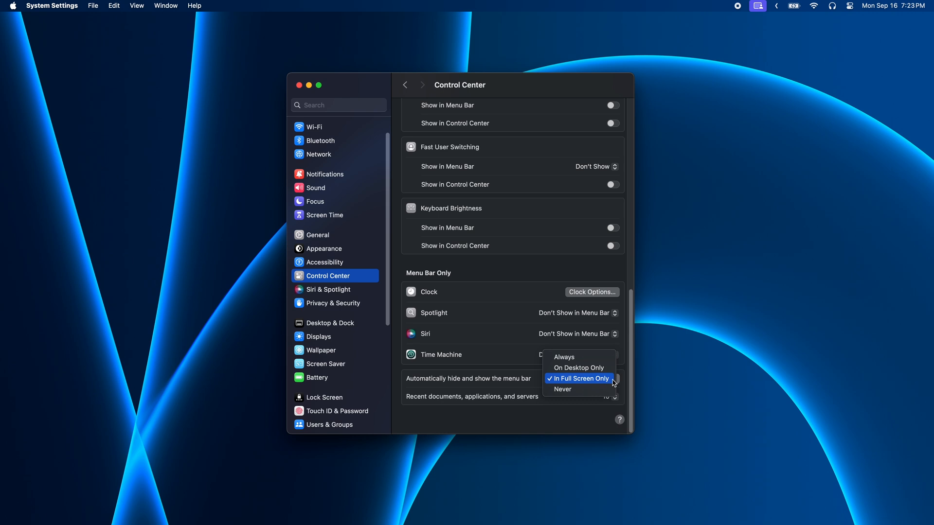
{"action": "left_click", "coordinate": [562, 389]}
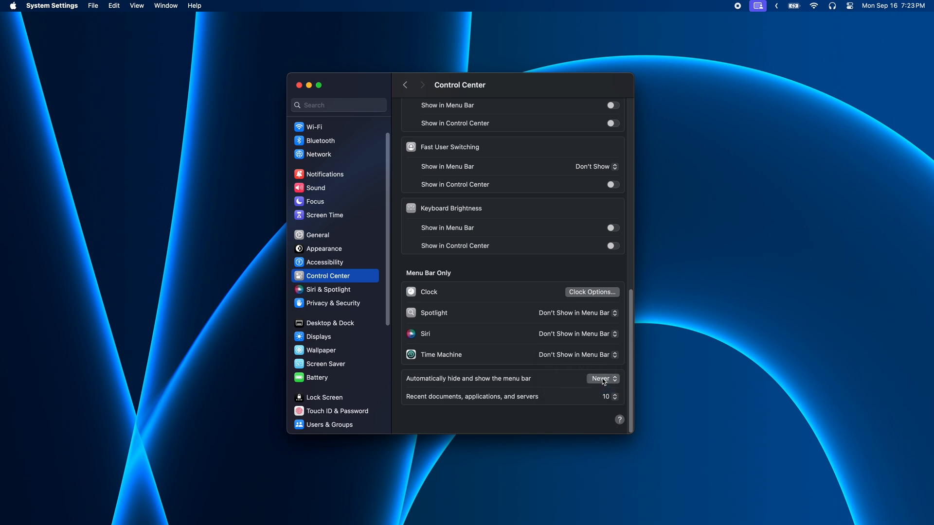
{"action": "left_click", "coordinate": [602, 379]}
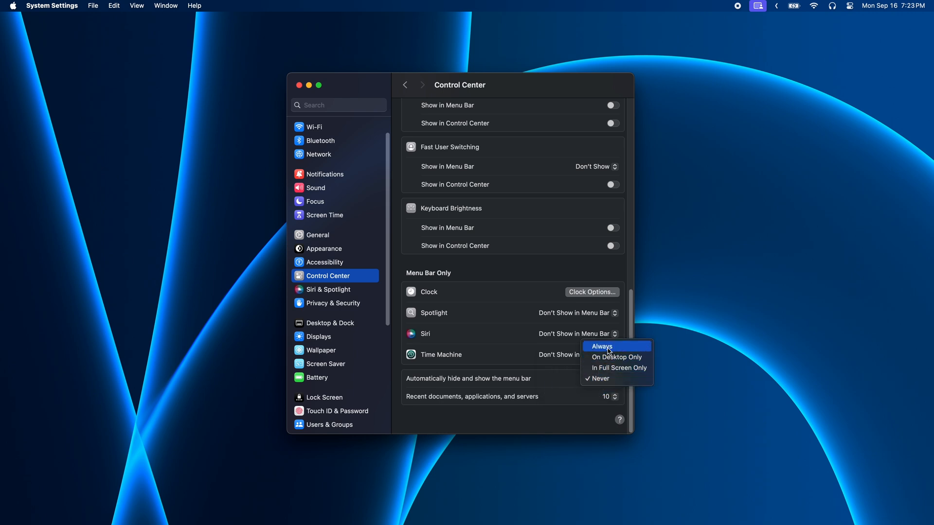